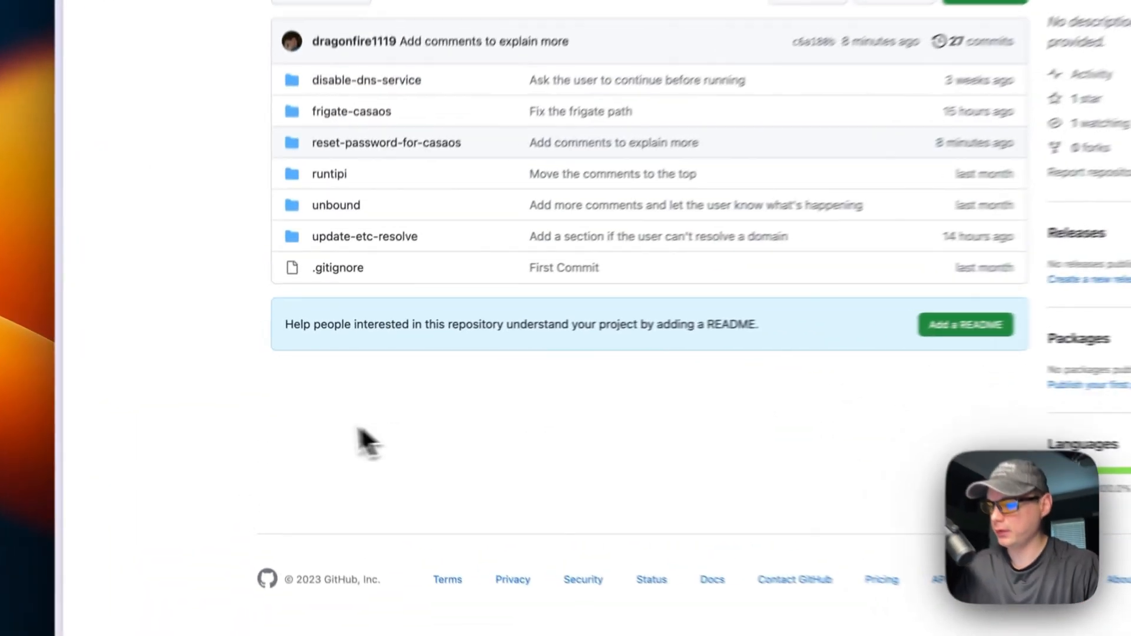
Step: Scroll the reset-password-for-casaos README to view the run command and credits
scroll(up, 3)
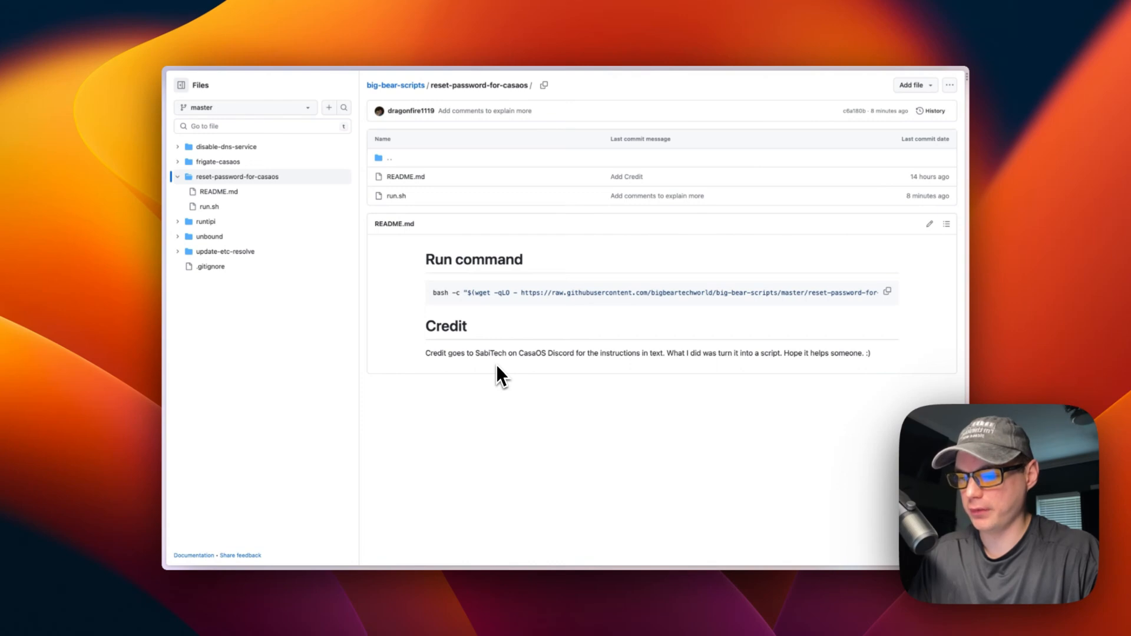
mouse_move(497, 393)
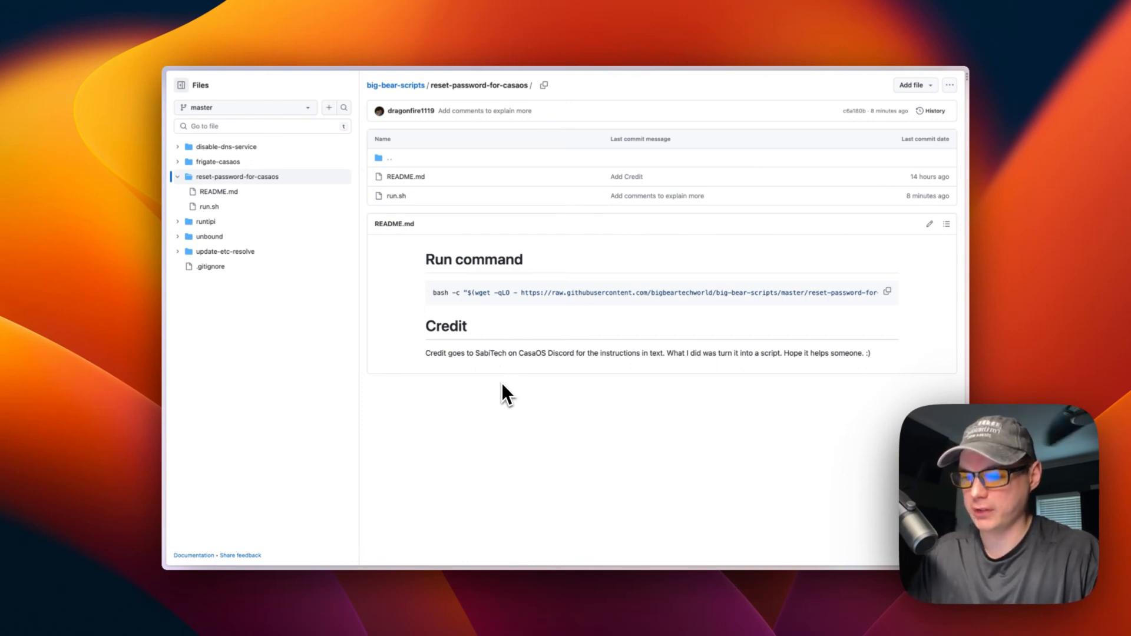
mouse_move(670, 382)
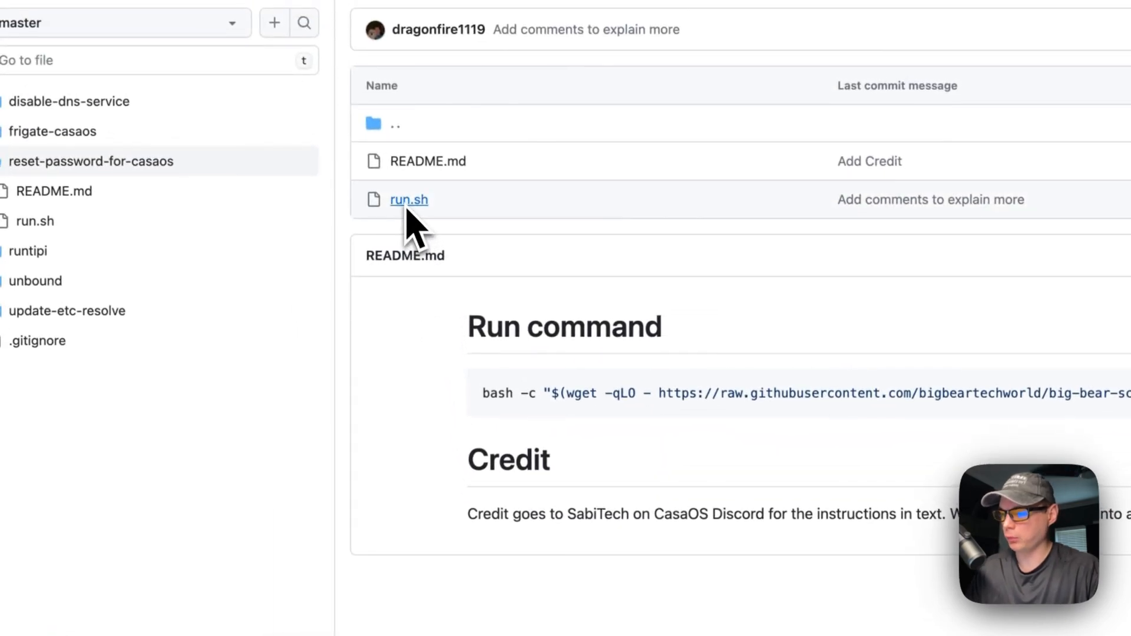
Step: View run.sh, highlighting the abort message and the user.db existence check
click(409, 200)
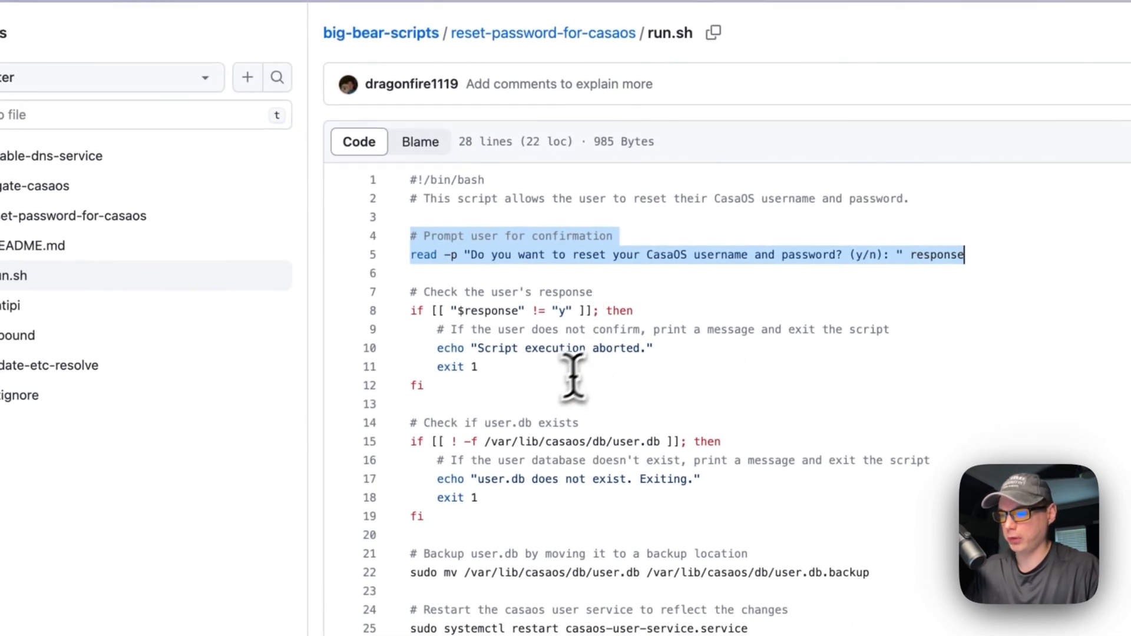
mouse_move(496, 263)
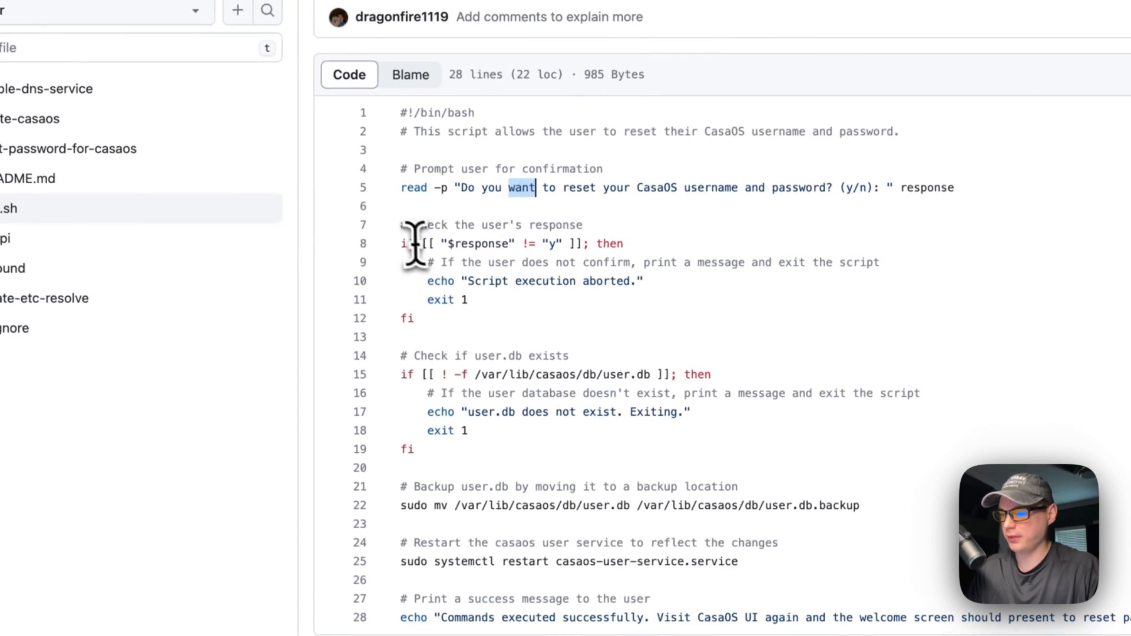
drag(403, 224, 413, 318)
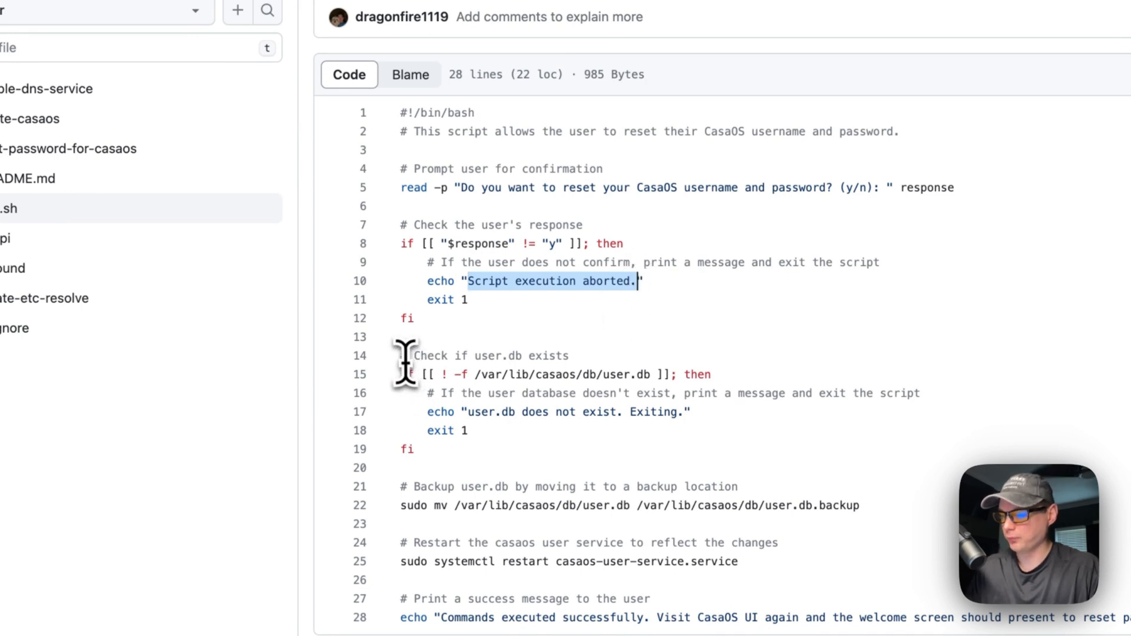
drag(407, 355, 451, 431)
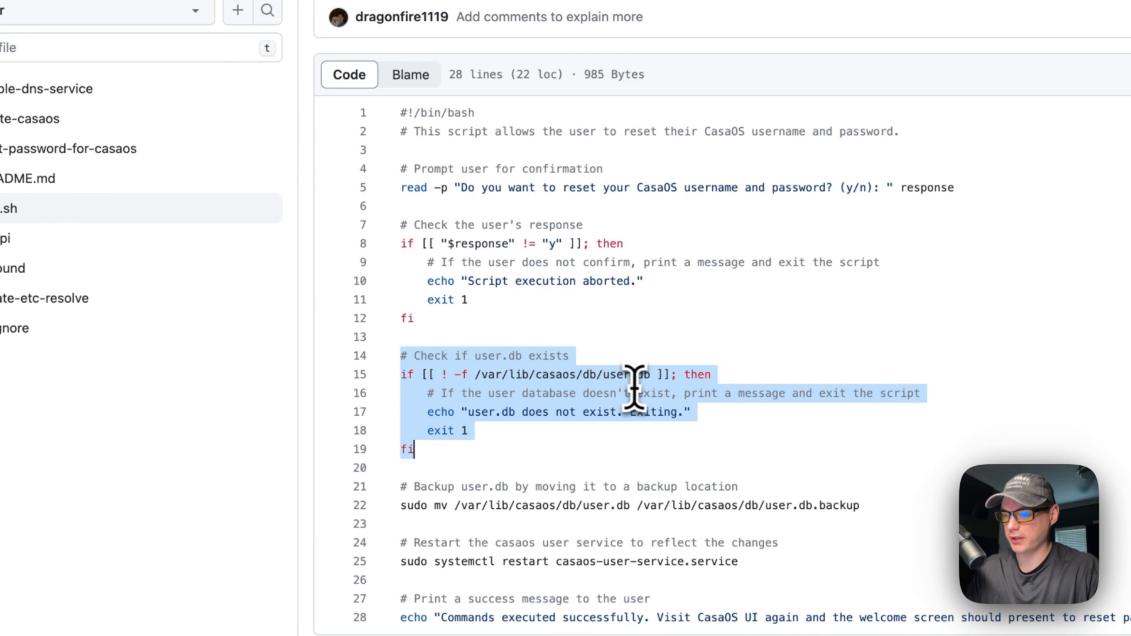
scroll(down, 3)
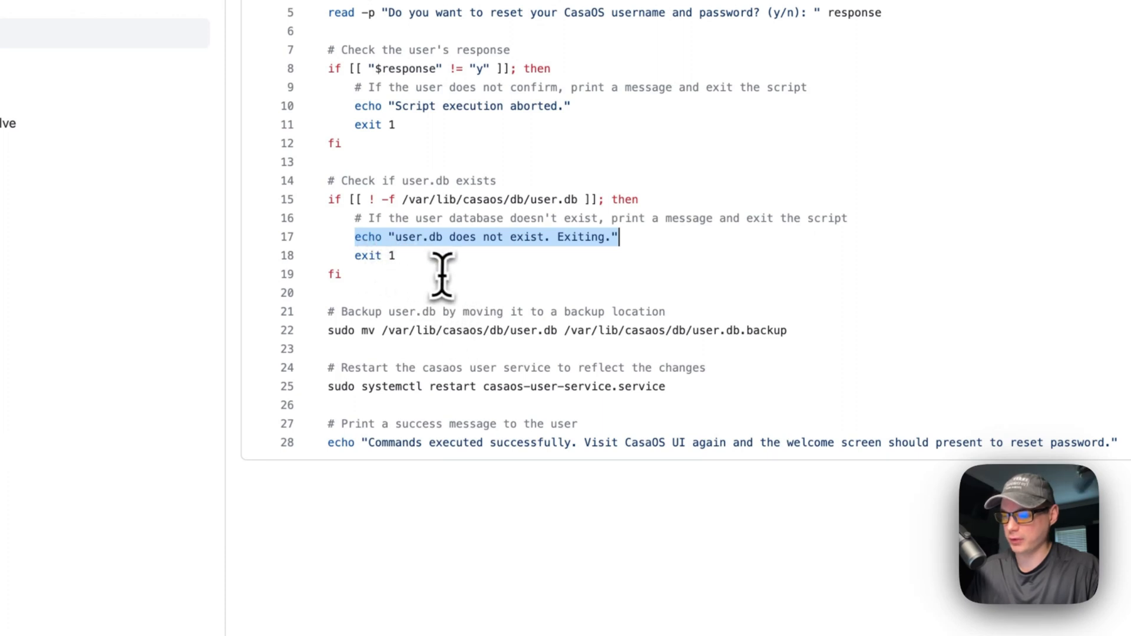
mouse_move(374, 360)
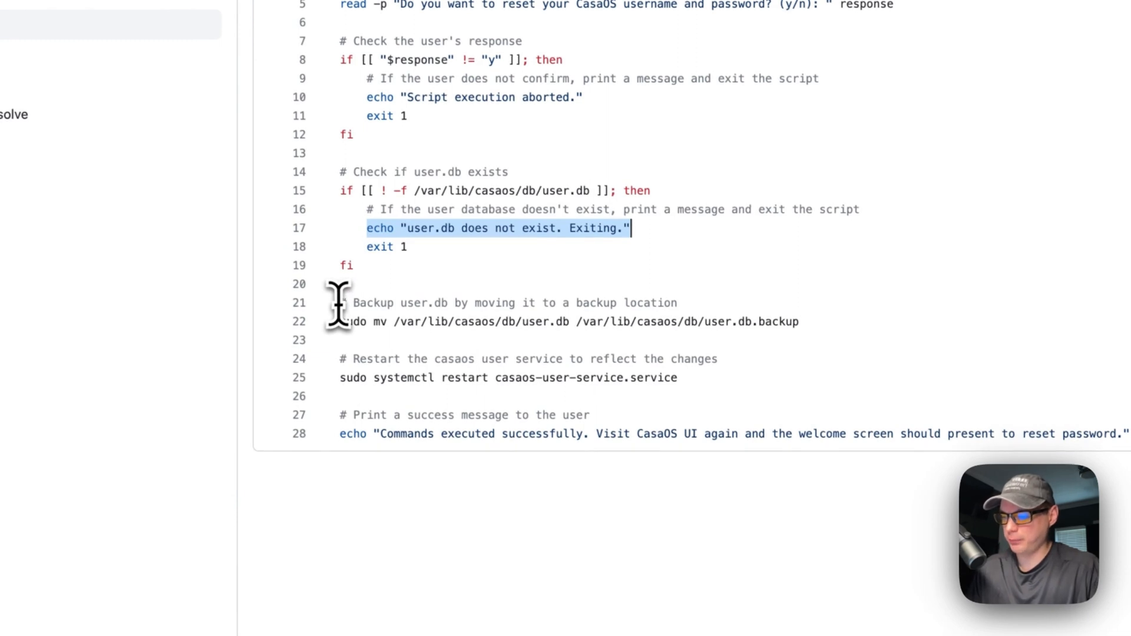
mouse_move(440, 314)
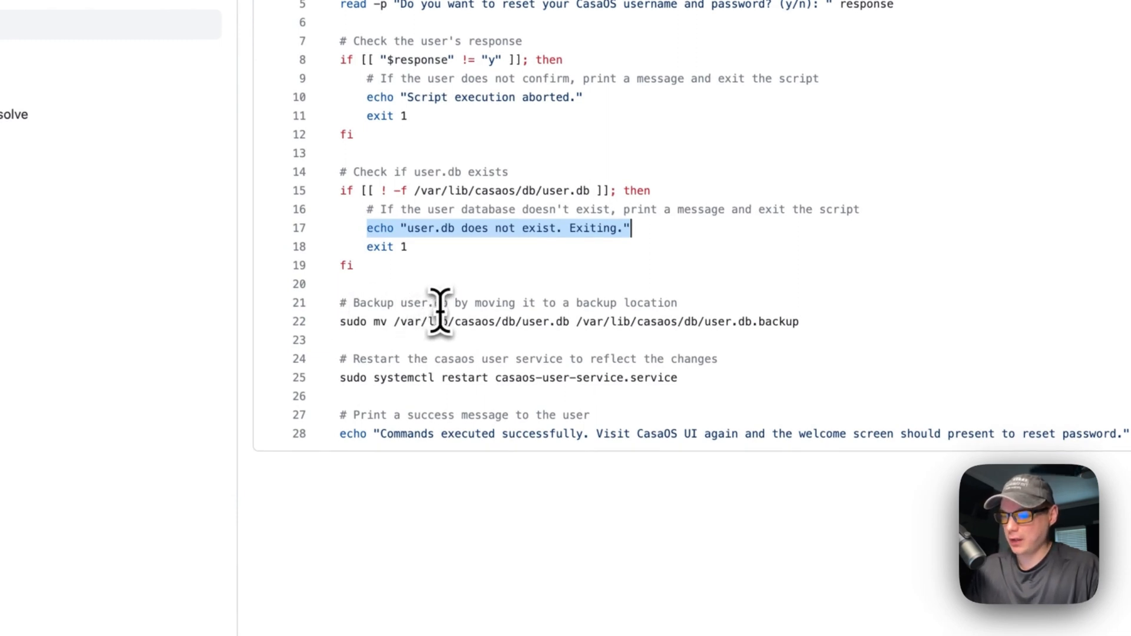
mouse_move(682, 320)
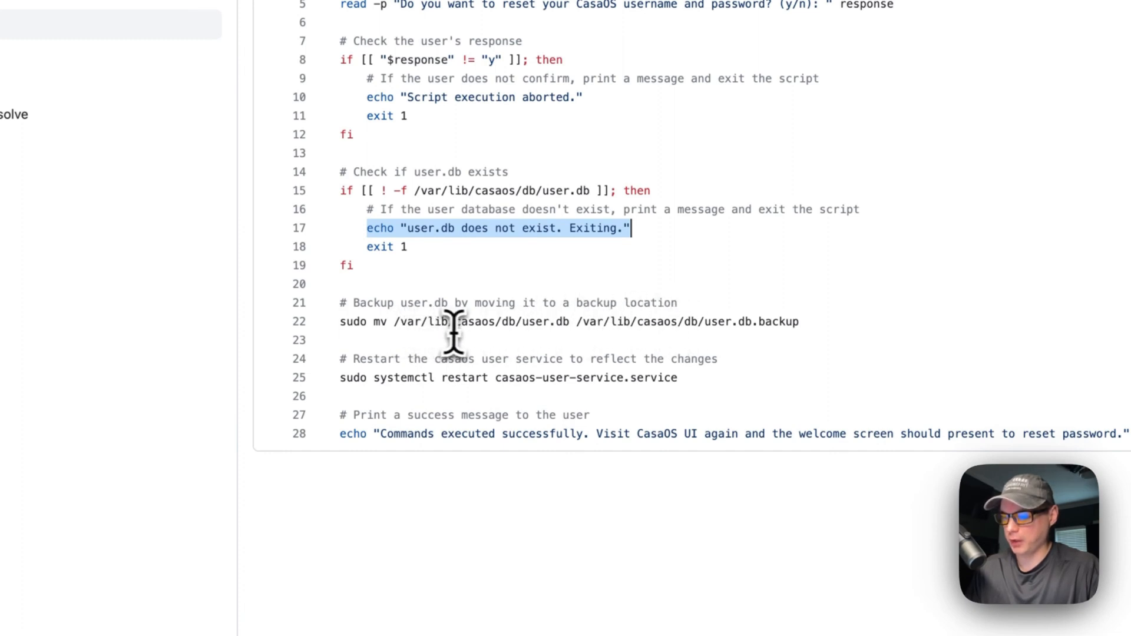
mouse_move(547, 336)
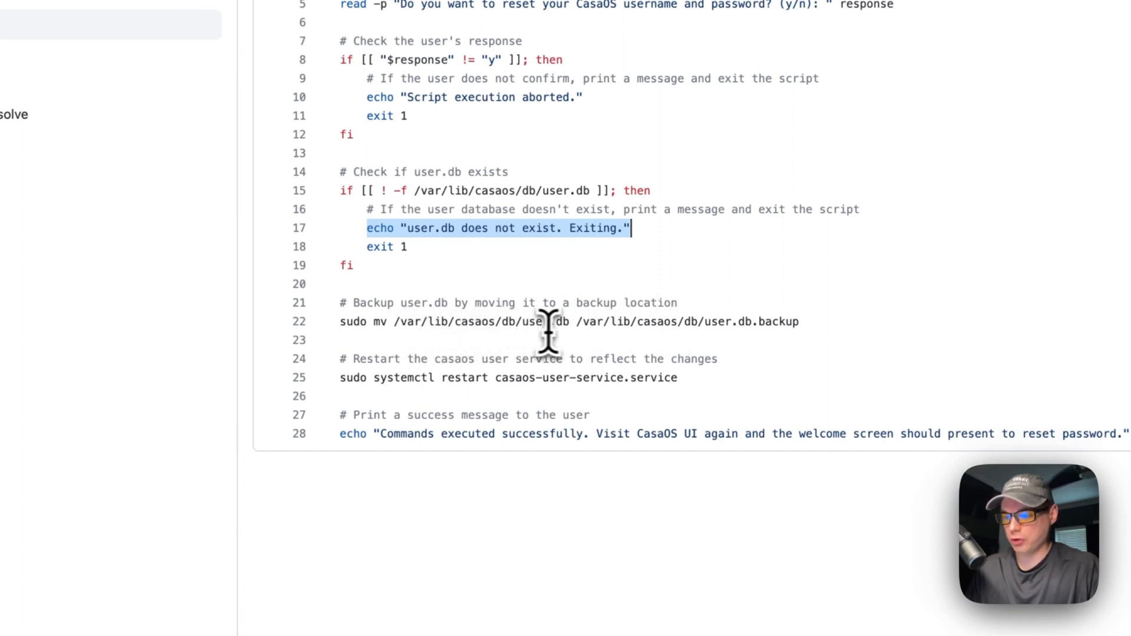
mouse_move(585, 329)
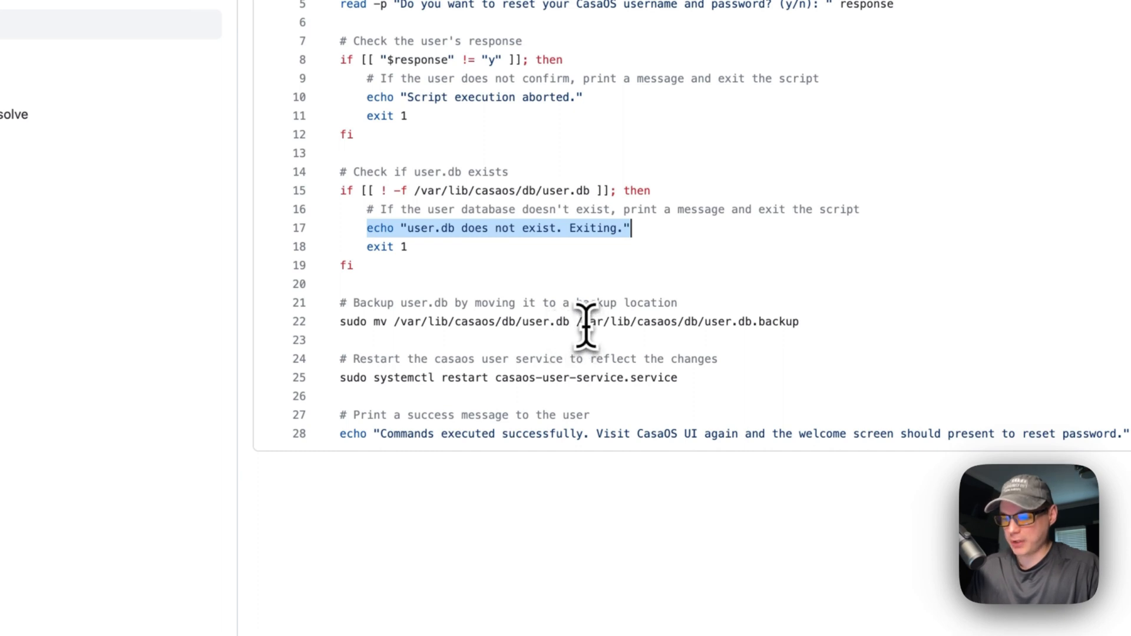
mouse_move(686, 332)
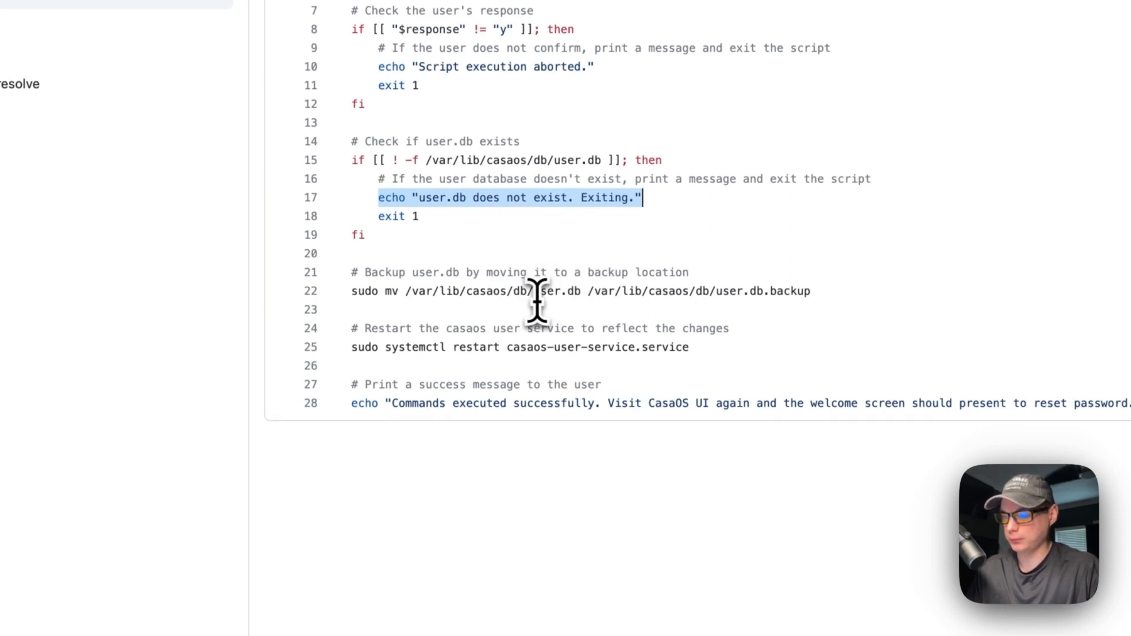
mouse_move(352, 350)
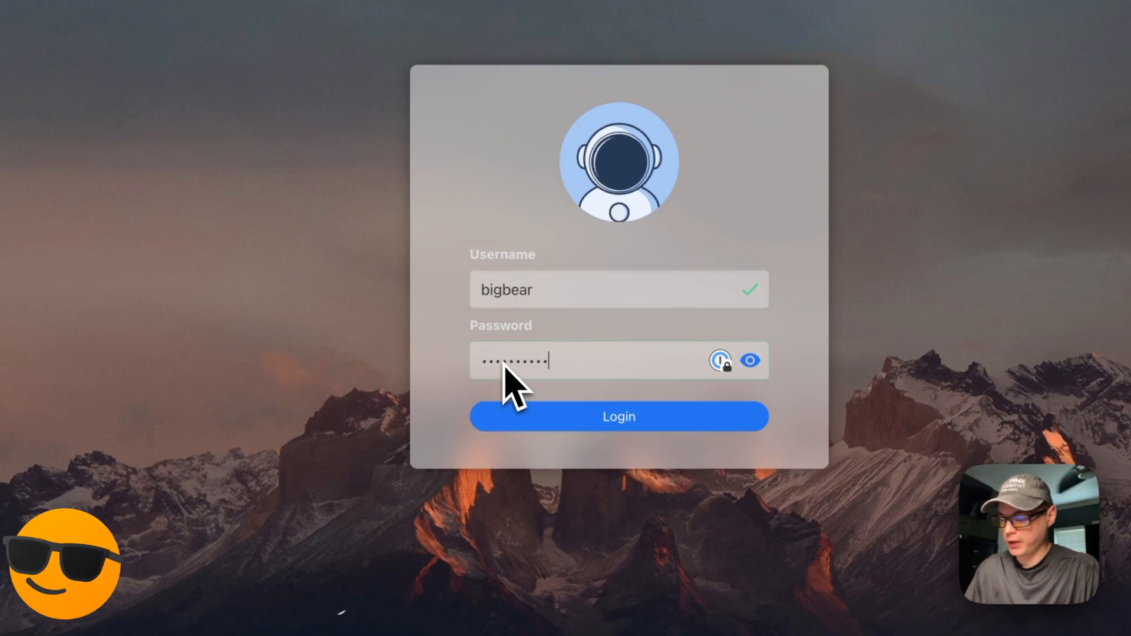
Step: Attempt to sign in to CasaOS as bigbear with the entered password
click(617, 416)
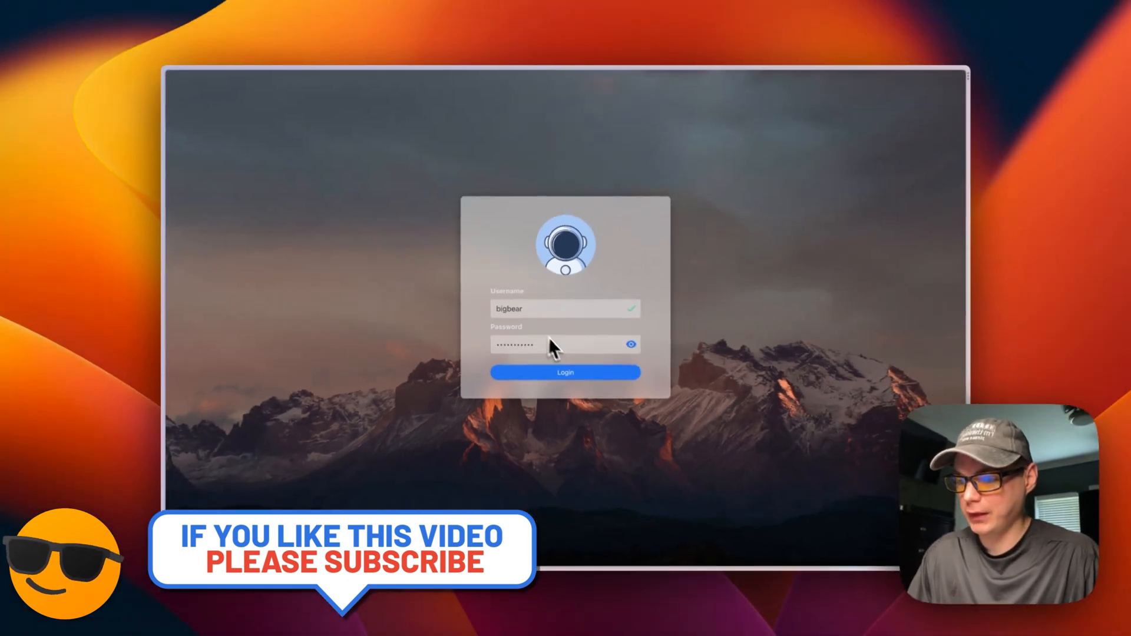
mouse_move(509, 319)
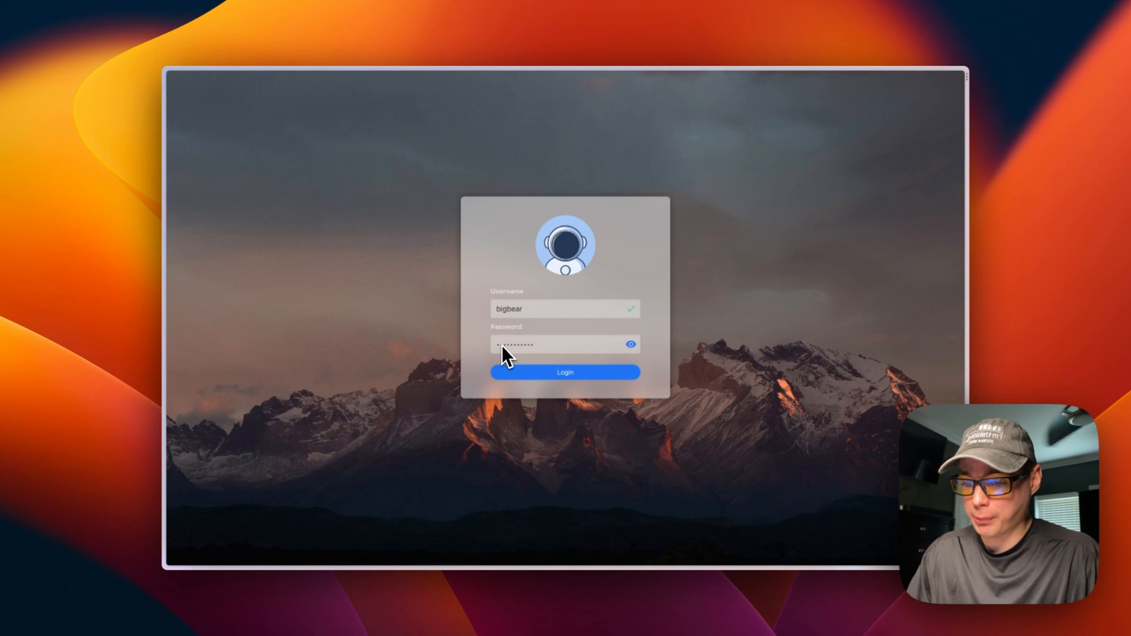
mouse_move(602, 364)
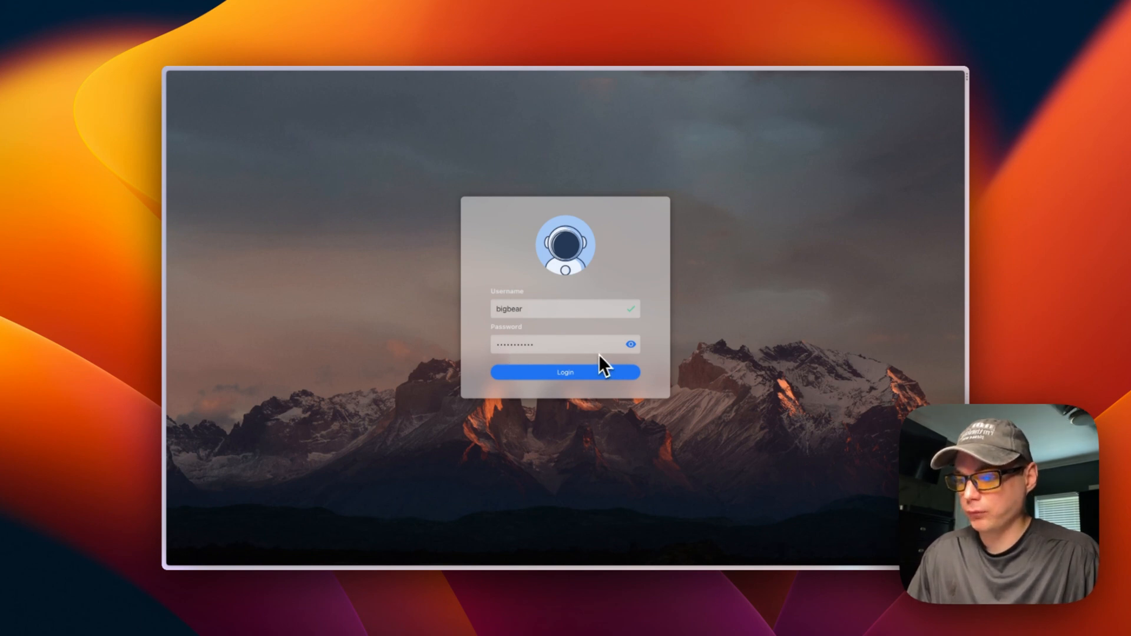
mouse_move(541, 361)
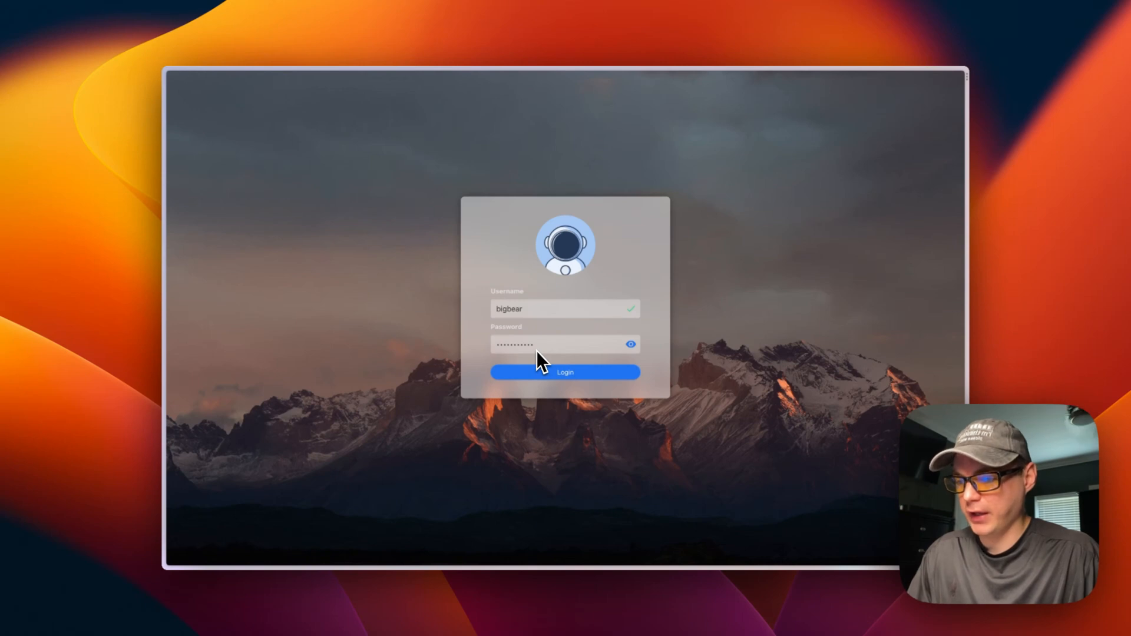
click(565, 372)
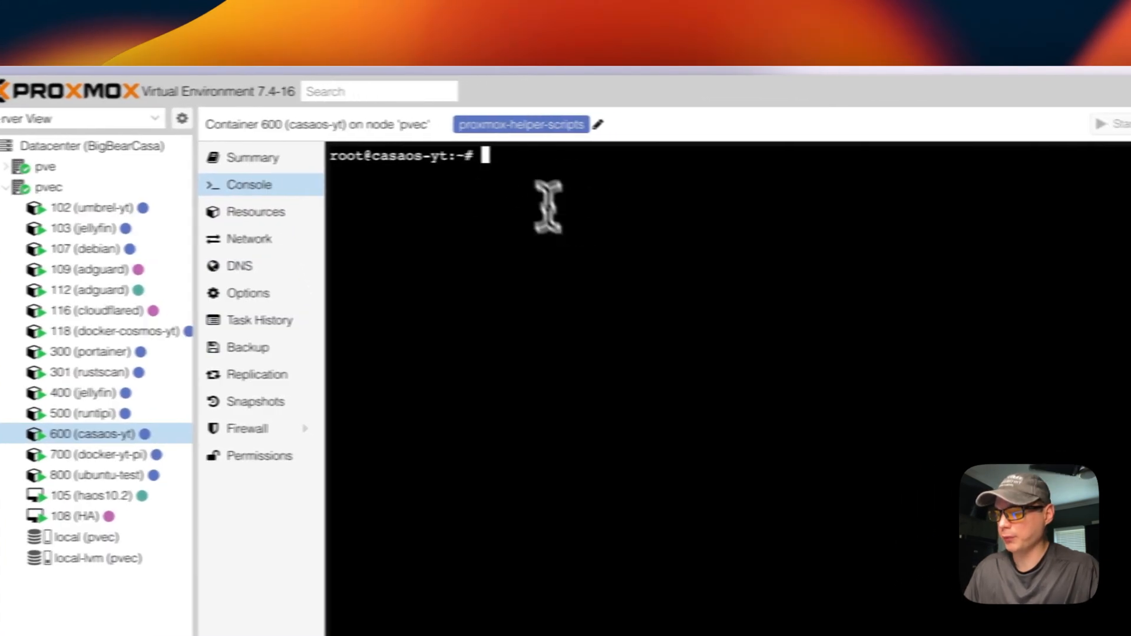
Step: Run the pasted wget reset-password script in container 600's console and confirm with y
key(cmd+v)
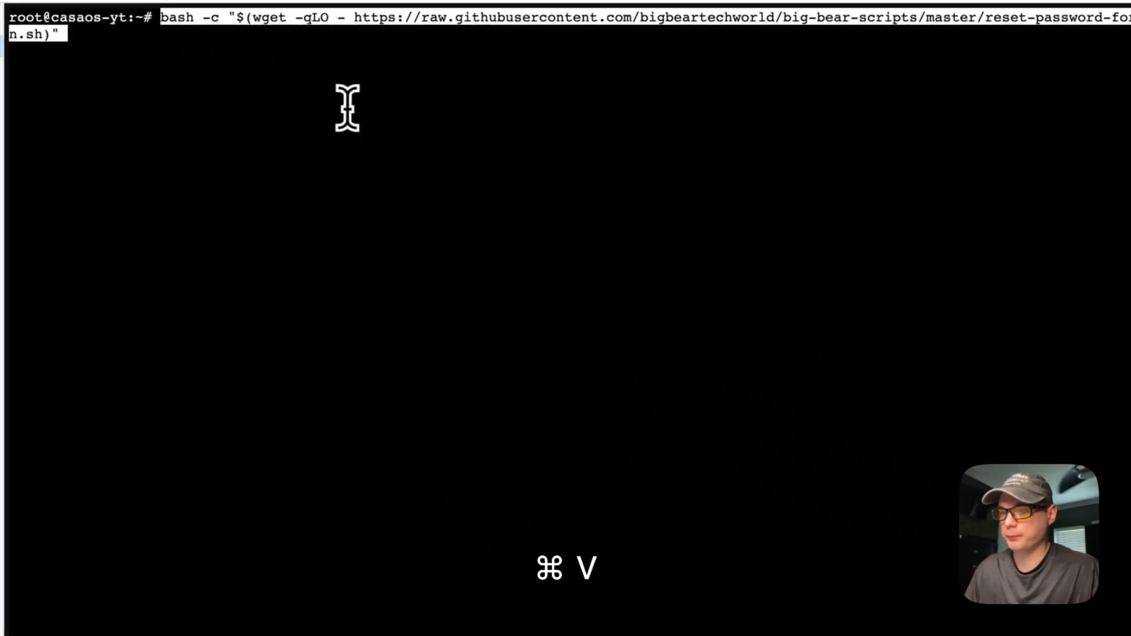
key(cmd+v)
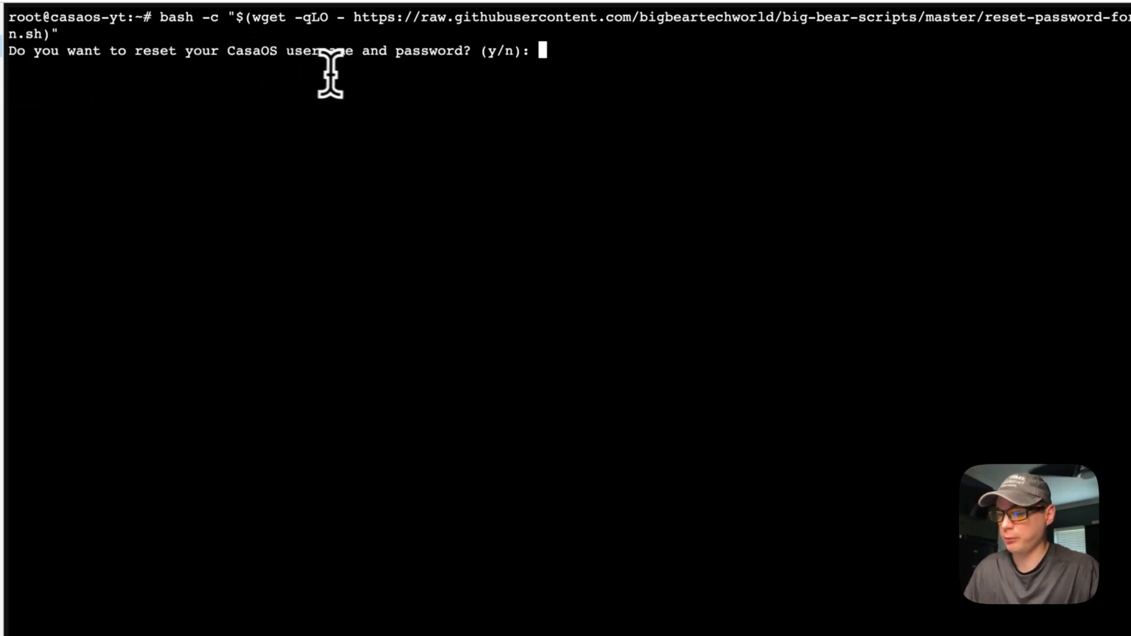
mouse_move(494, 65)
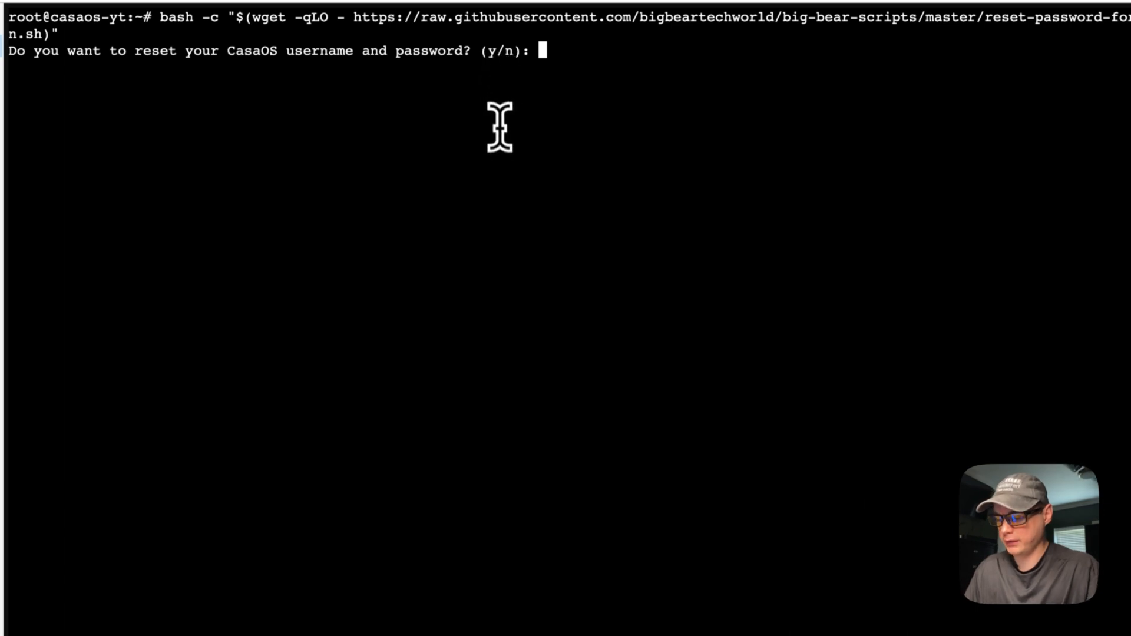
text(y)
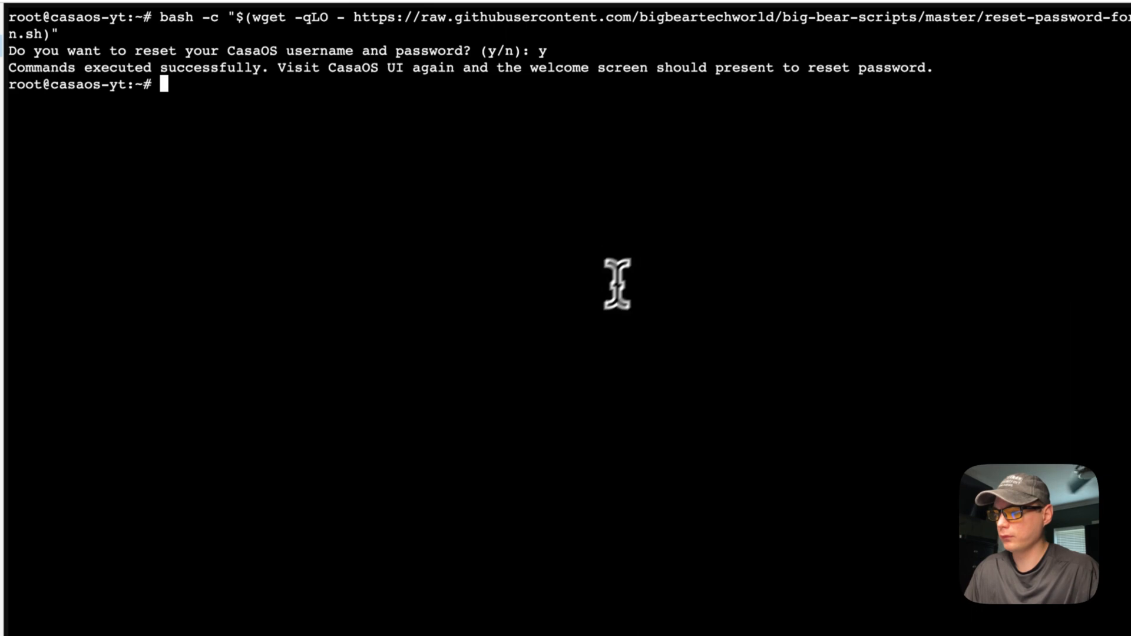
mouse_move(22, 94)
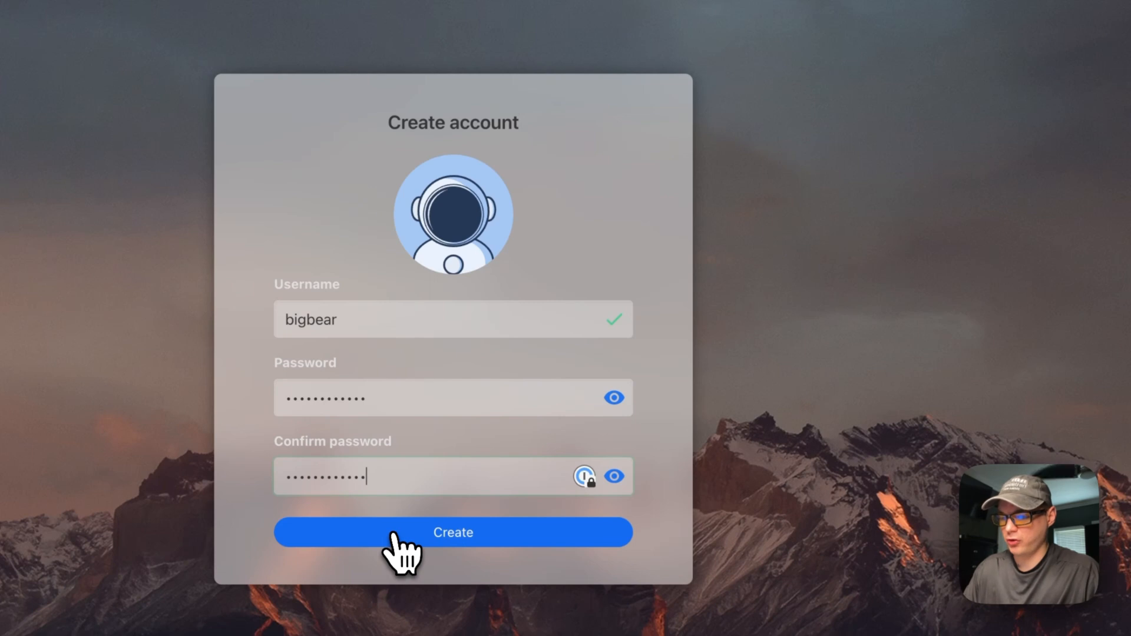
Step: Create the new bigbear account and reach the dashboard's news feed prompt
click(452, 533)
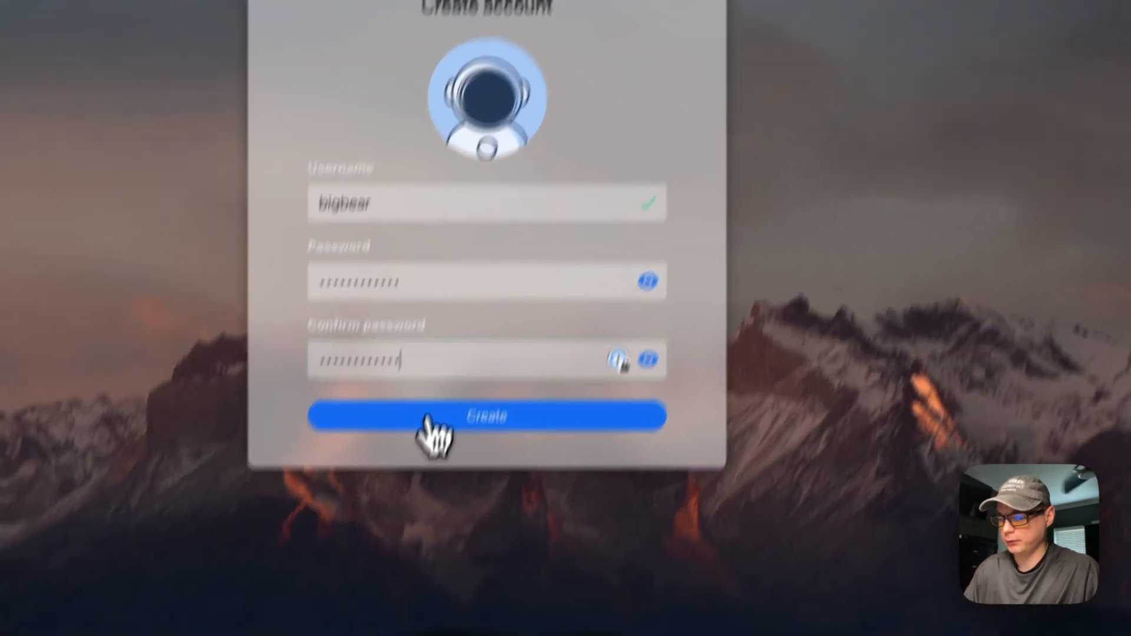
click(487, 416)
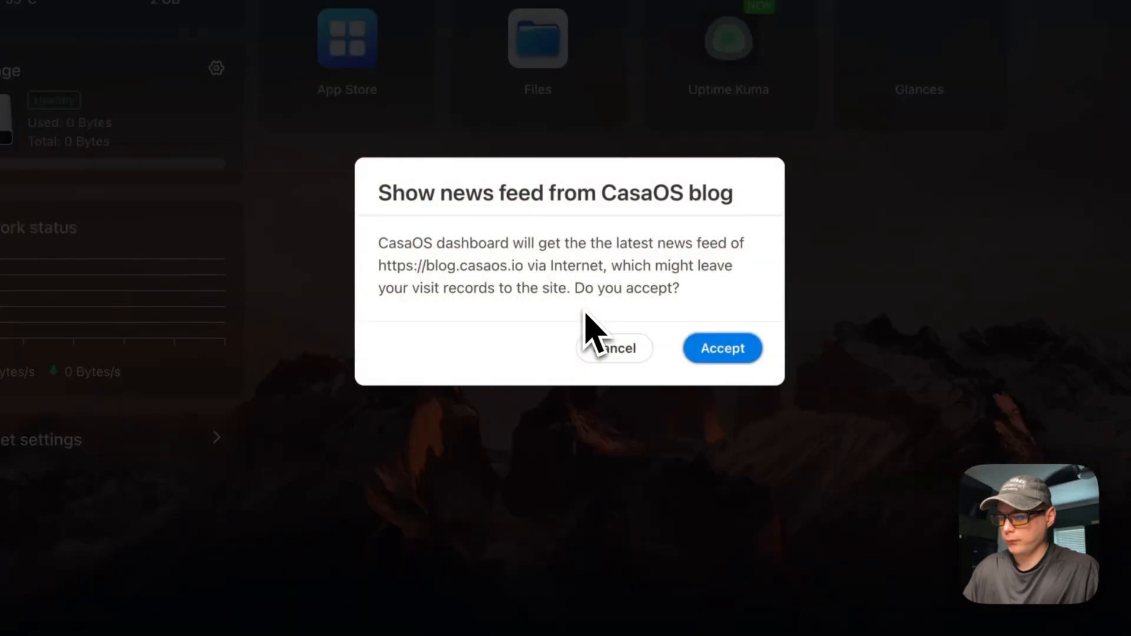
Step: Dismiss the news feed prompt to show the dashboard with App Store, Files, Uptime Kuma and Glances
click(721, 347)
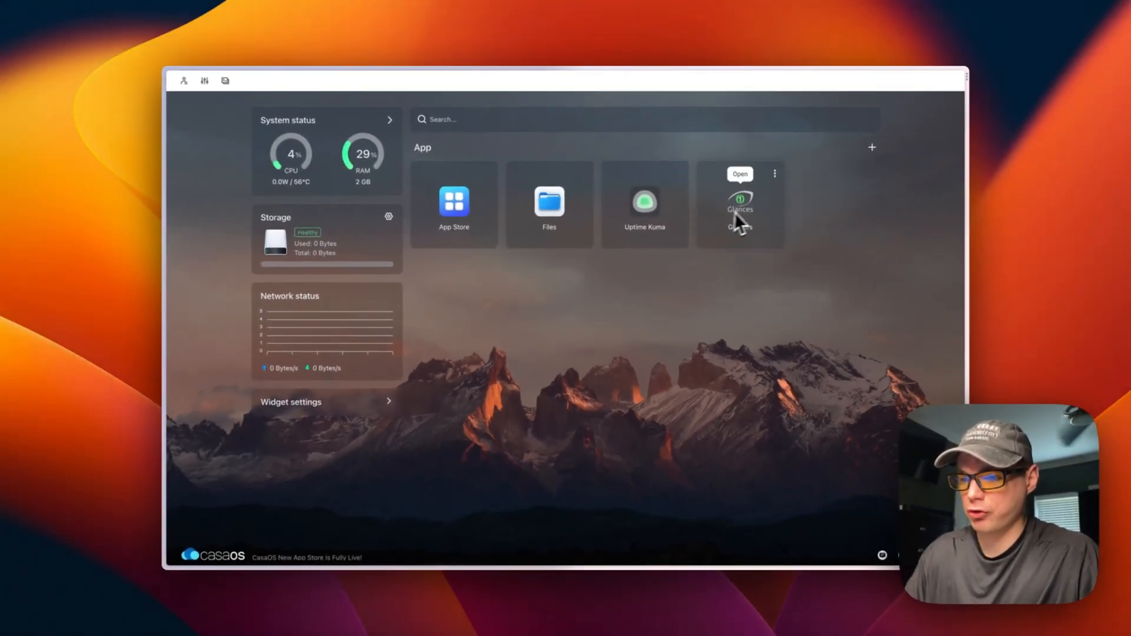
mouse_move(743, 224)
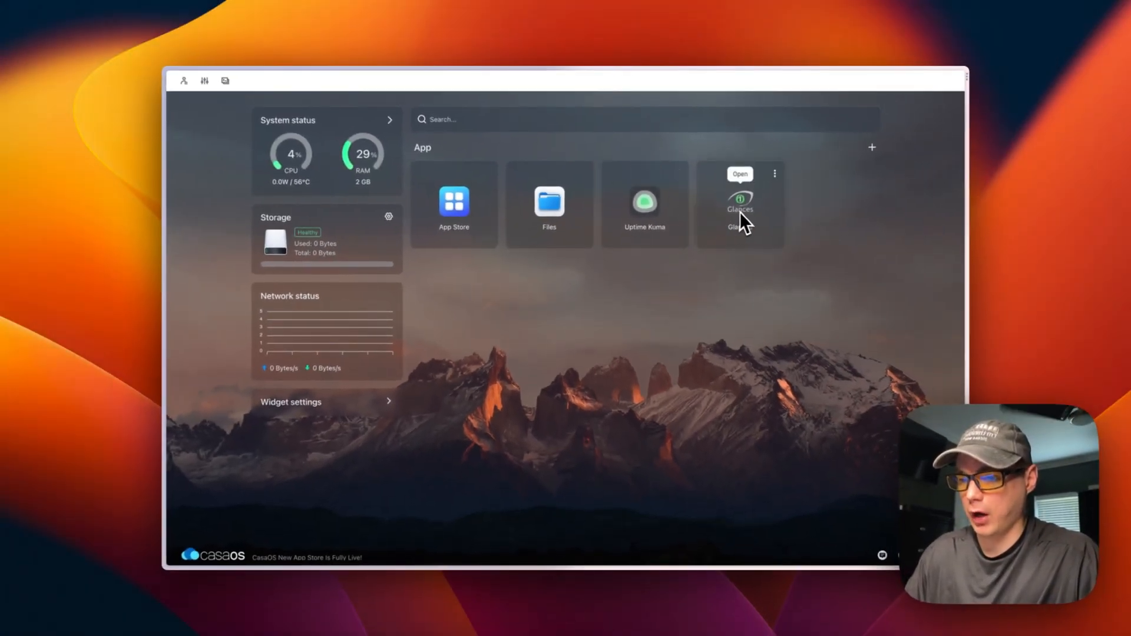
mouse_move(640, 284)
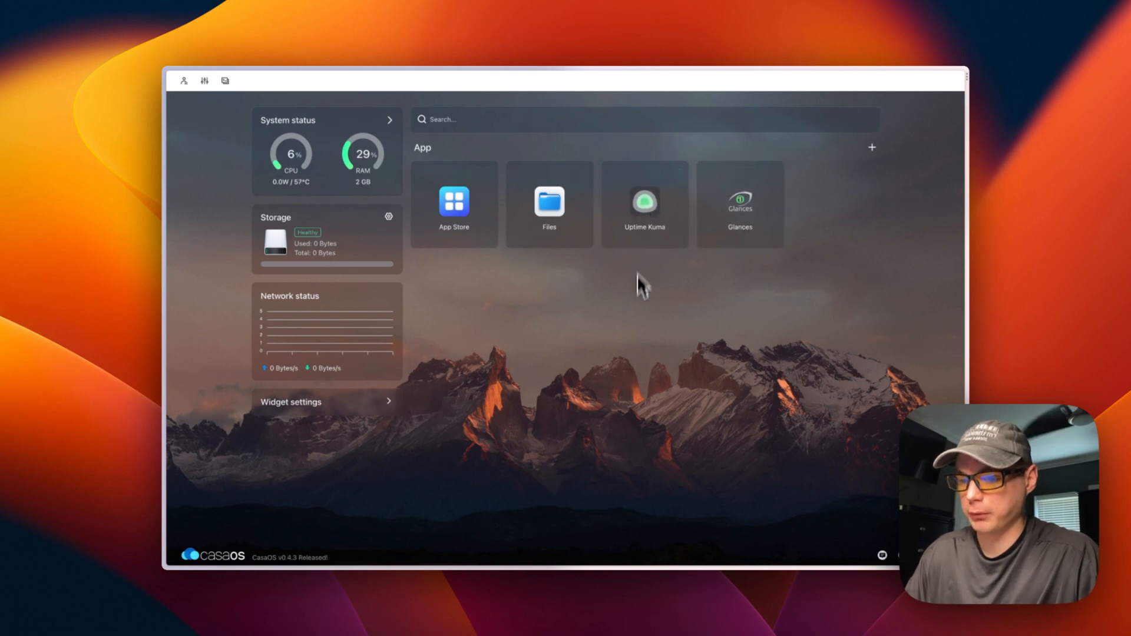
mouse_move(482, 363)
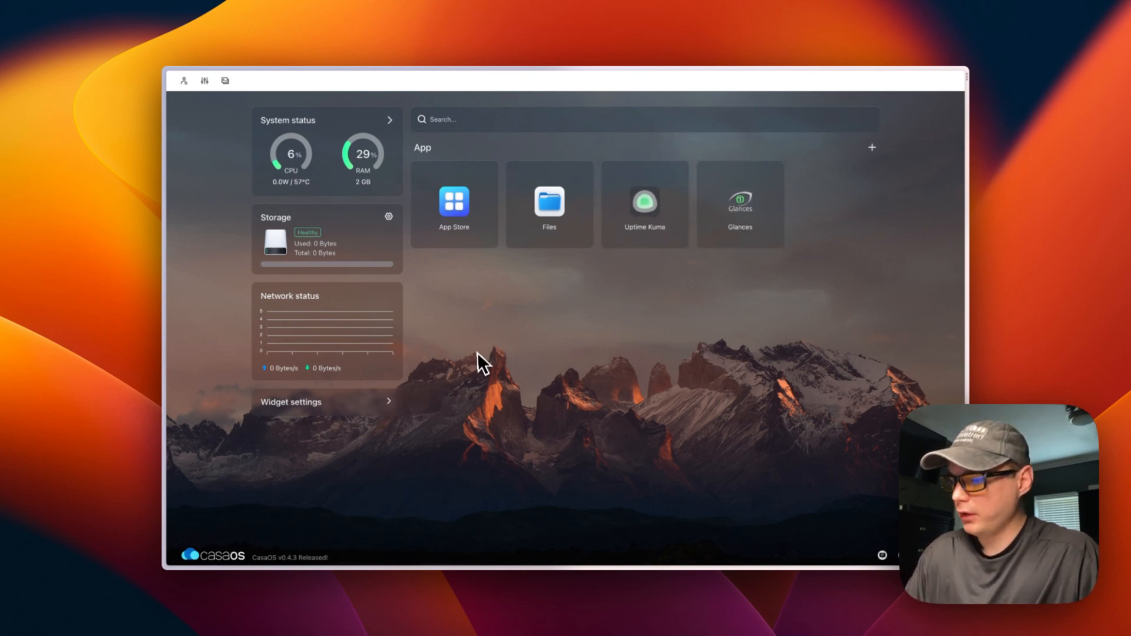
mouse_move(494, 347)
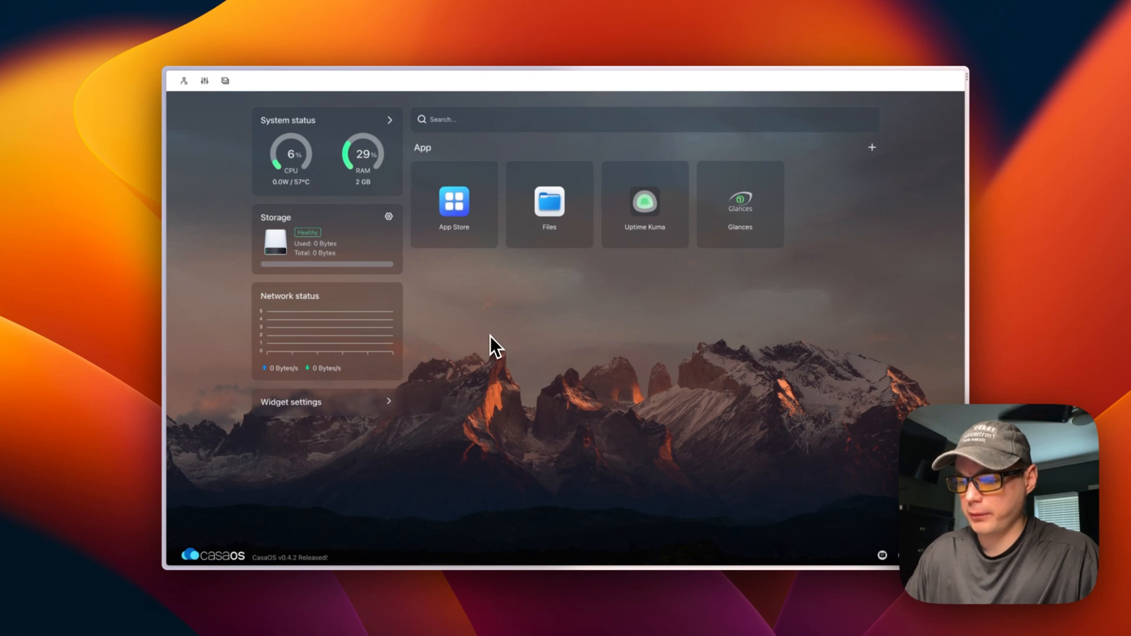